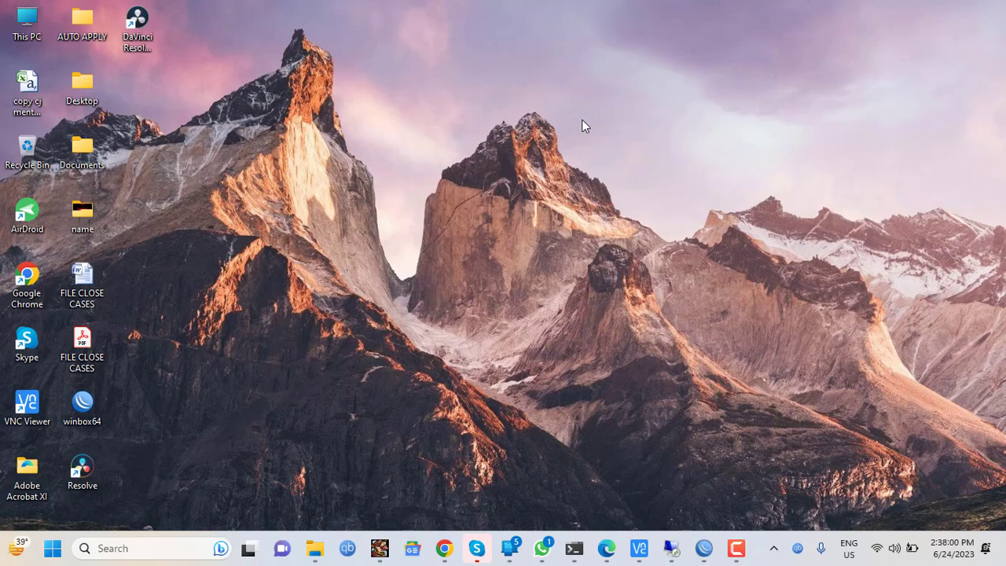
pyautogui.moveTo(658, 76)
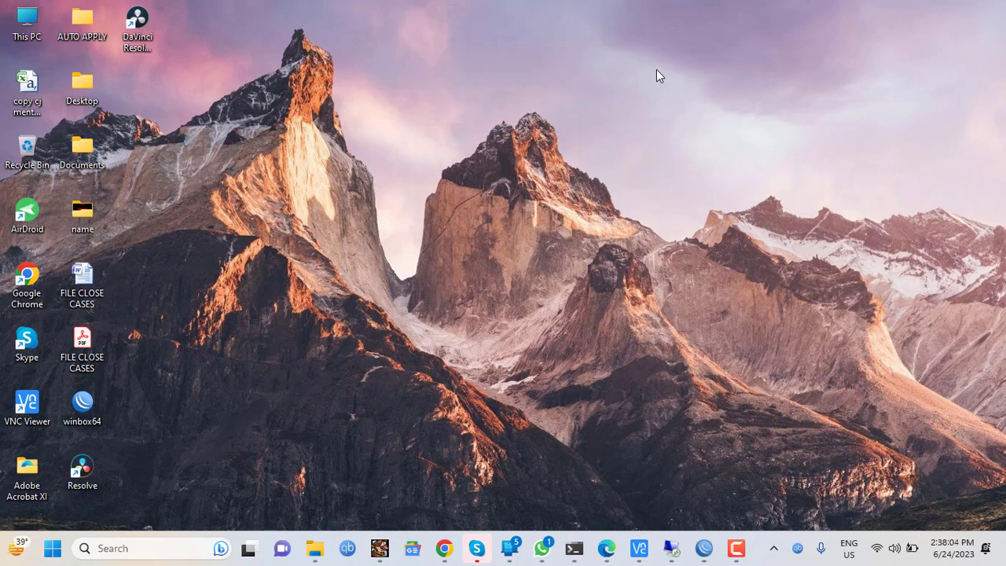
# Search 'task' from Start and bring up the Task Manager shortcut options.
pyautogui.click(54, 547)
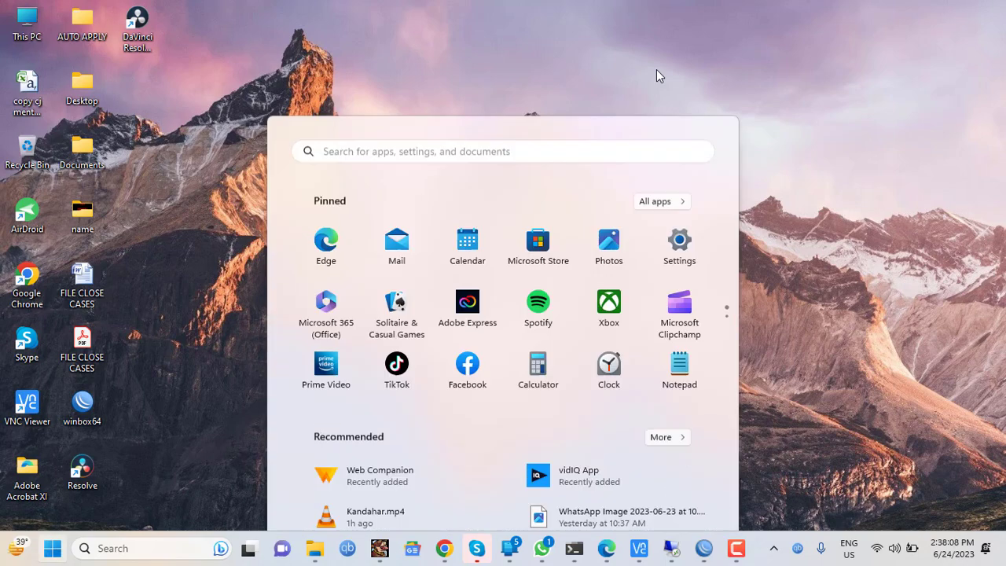
pyautogui.write('t')
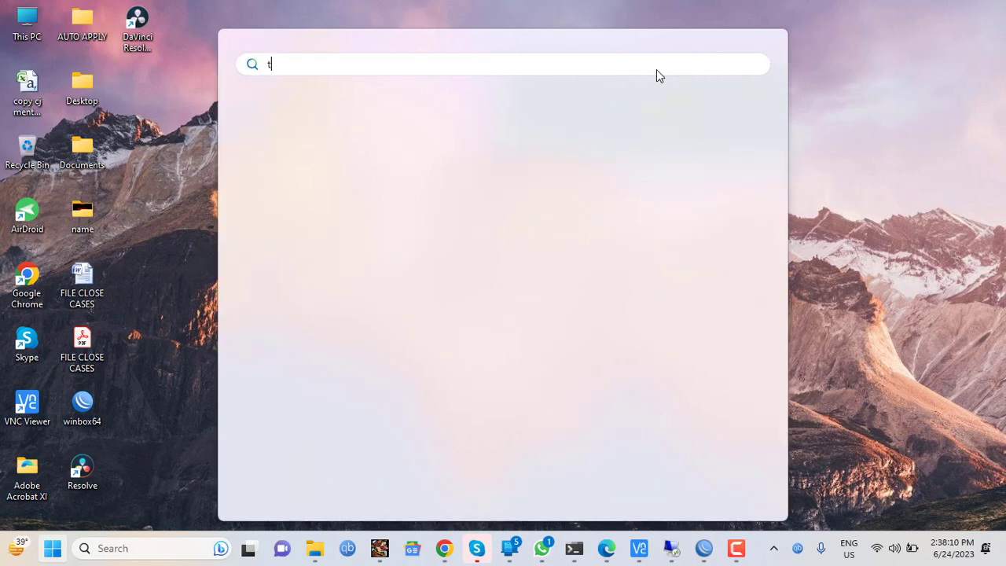
pyautogui.write('ask')
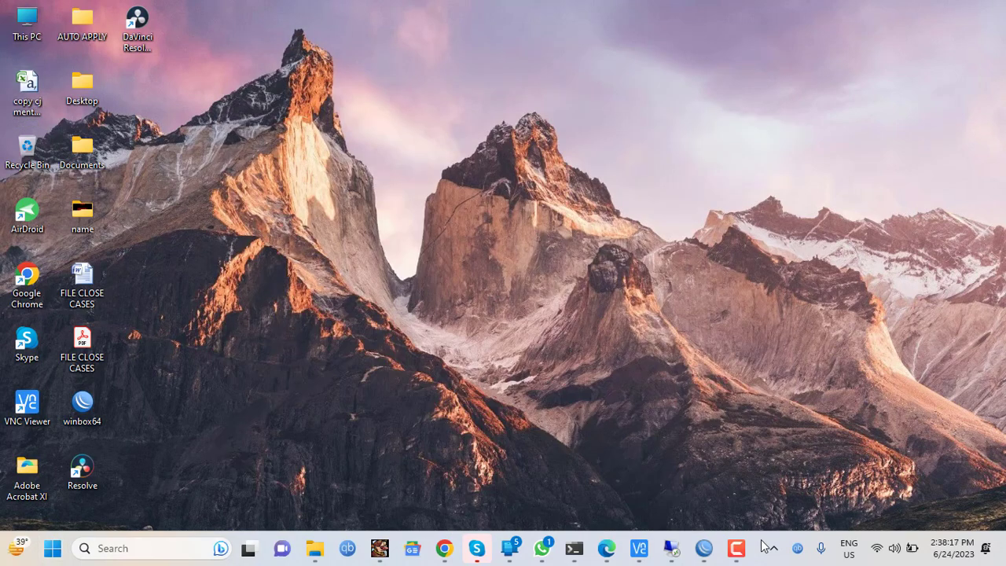
pyautogui.rightClick(767, 547)
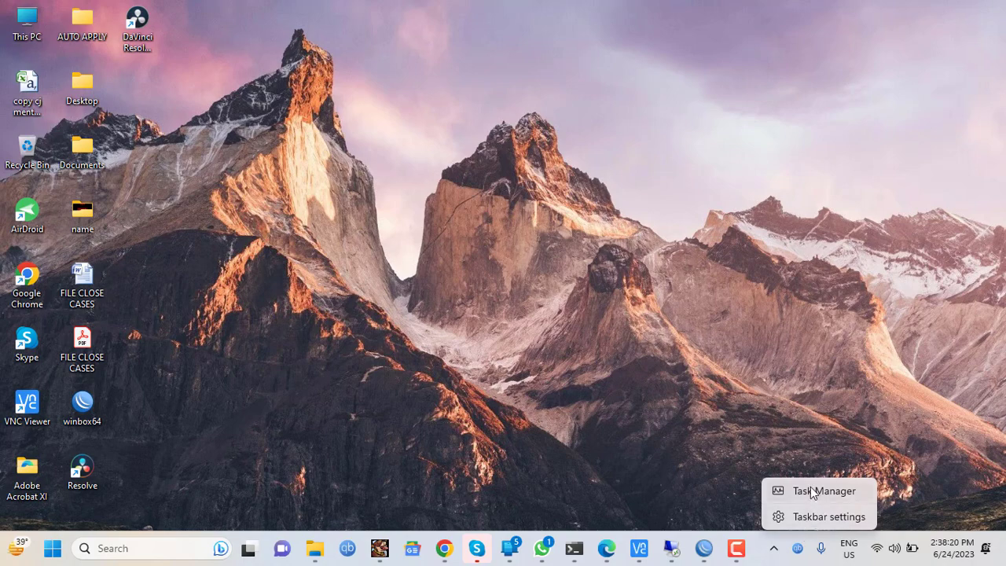
pyautogui.moveTo(815, 496)
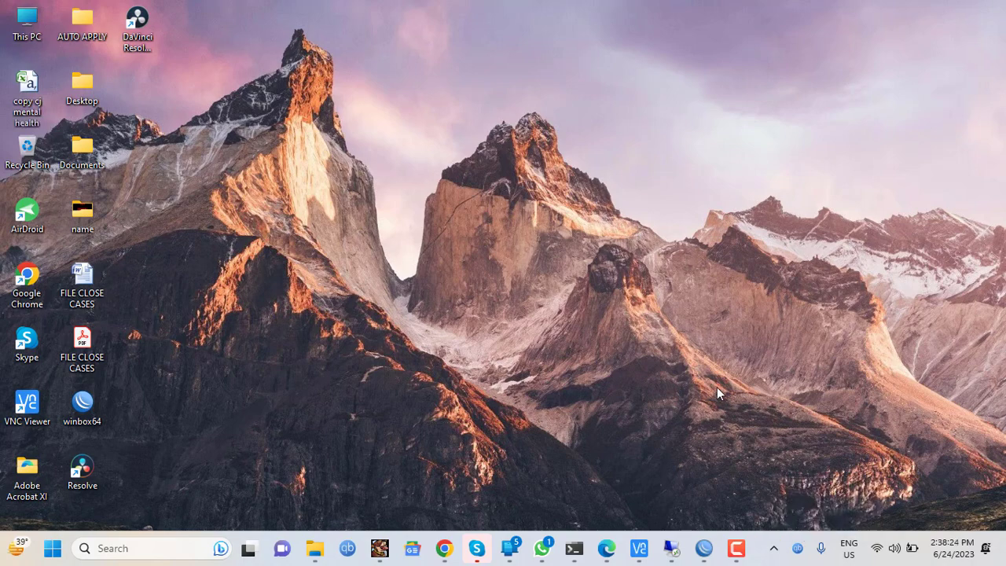
# Try launching 'tas' from the Run box, dismiss the not-found error, and close Task Manager.
pyautogui.click(53, 548)
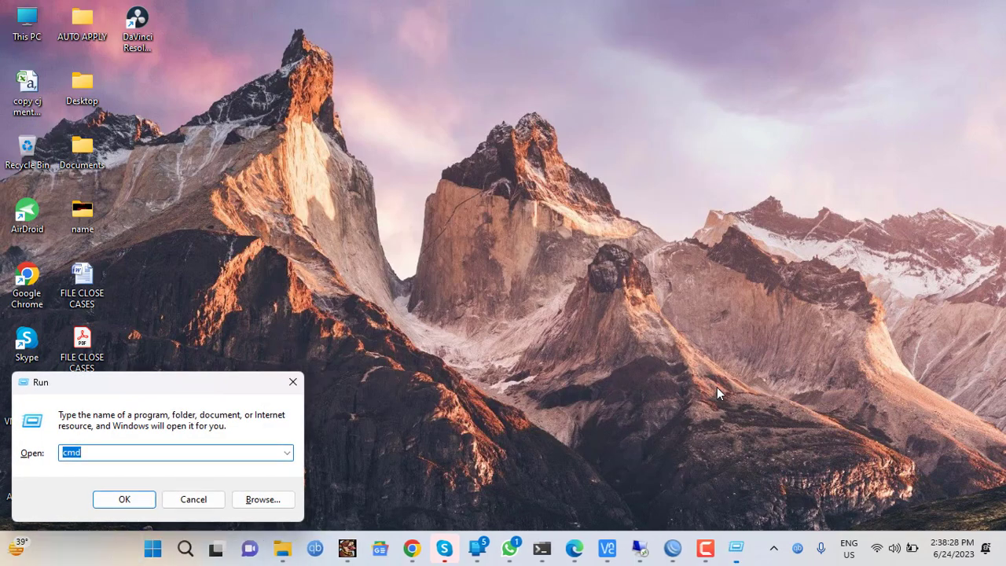
pyautogui.write('task ma')
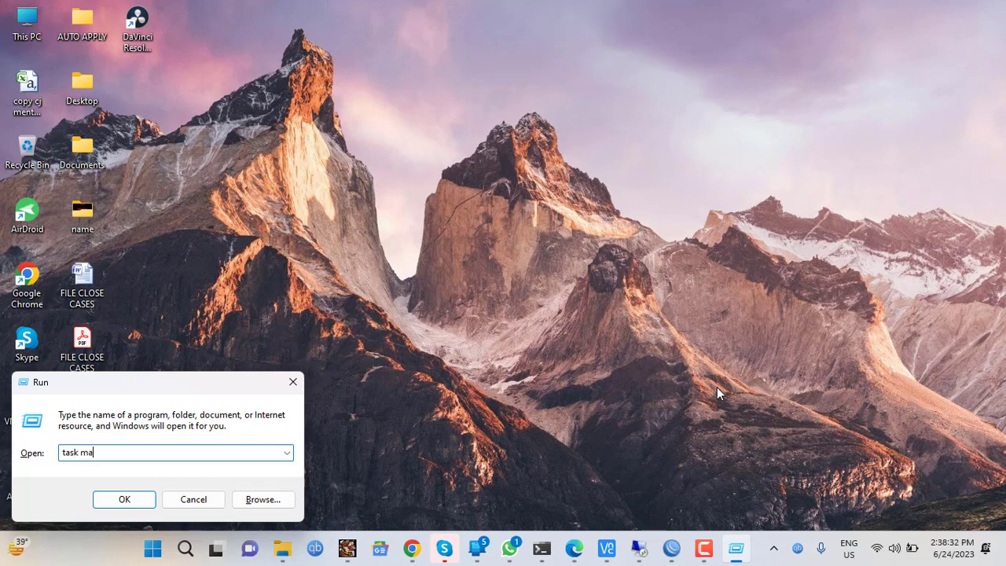
pyautogui.click(122, 500)
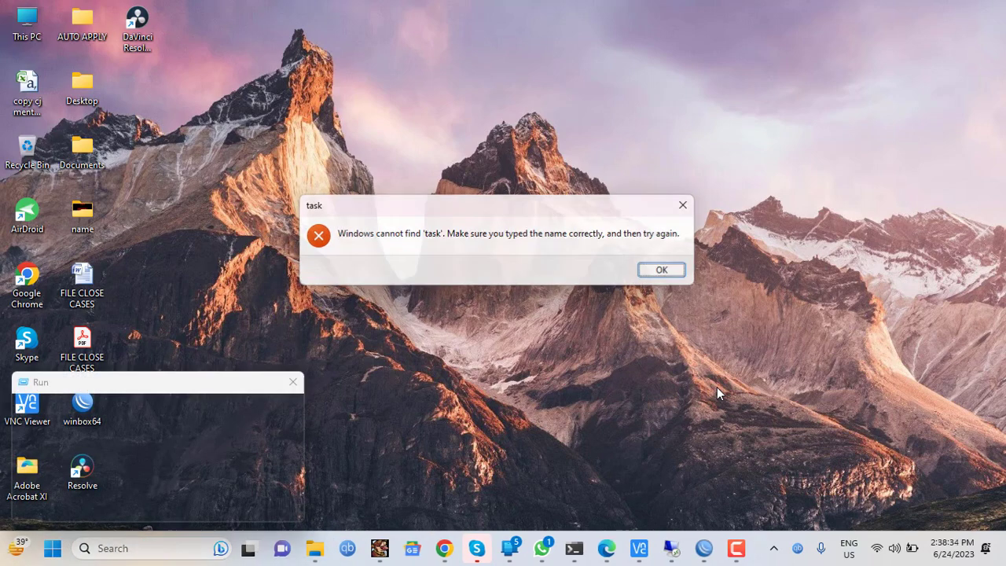
pyautogui.click(661, 269)
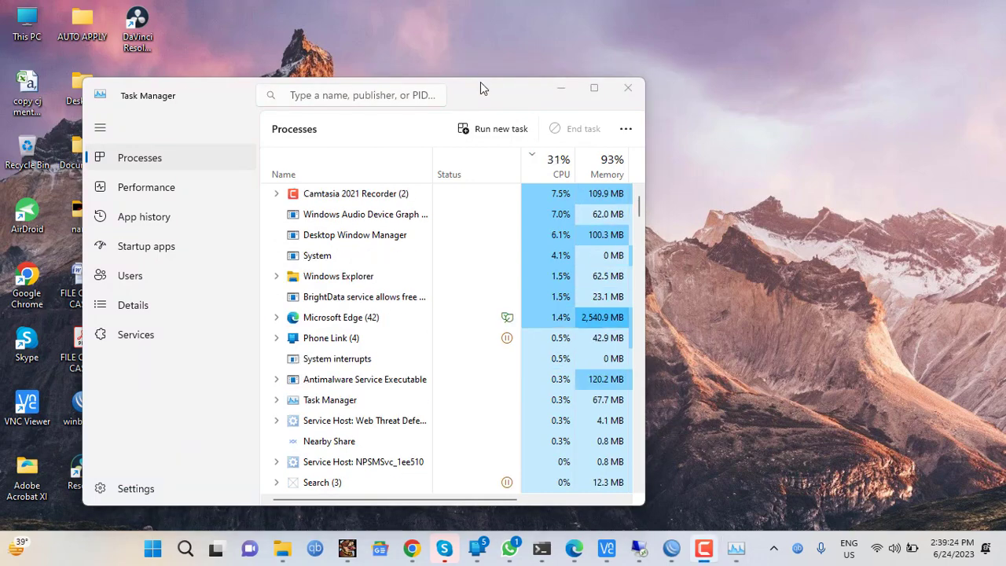
pyautogui.click(627, 88)
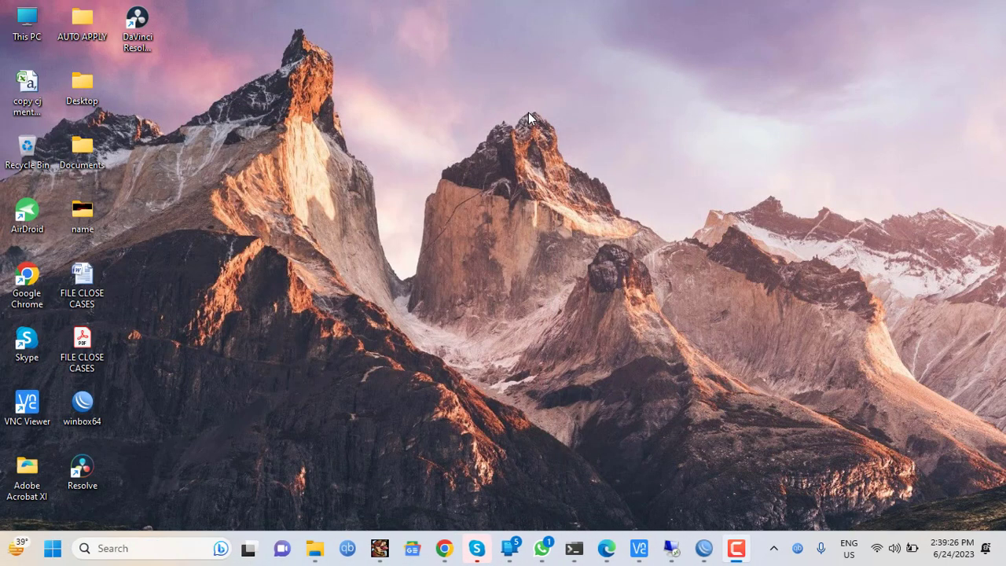
# Launch Command Prompt as administrator and run taskmgr from it.
pyautogui.write('cmd')
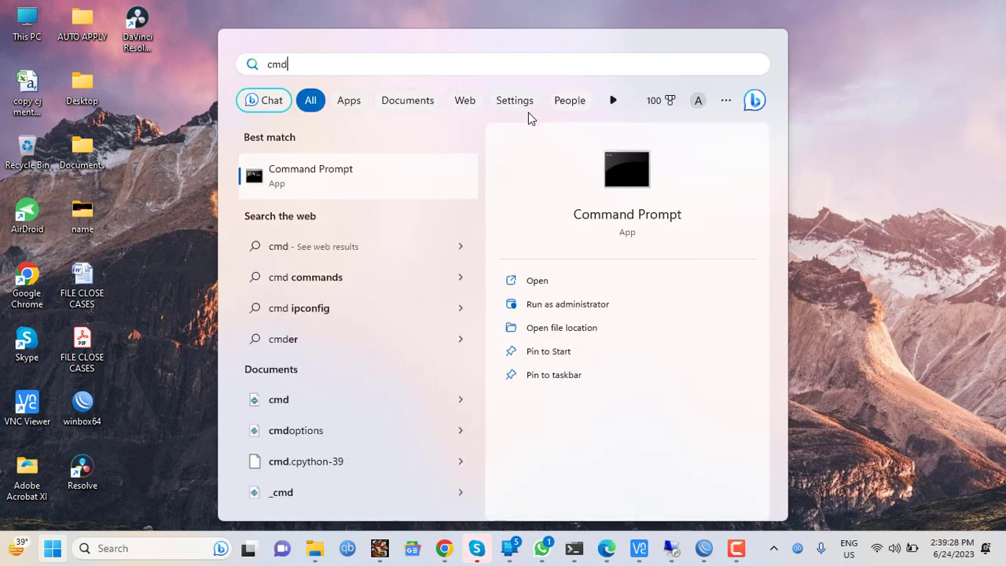
pyautogui.click(565, 304)
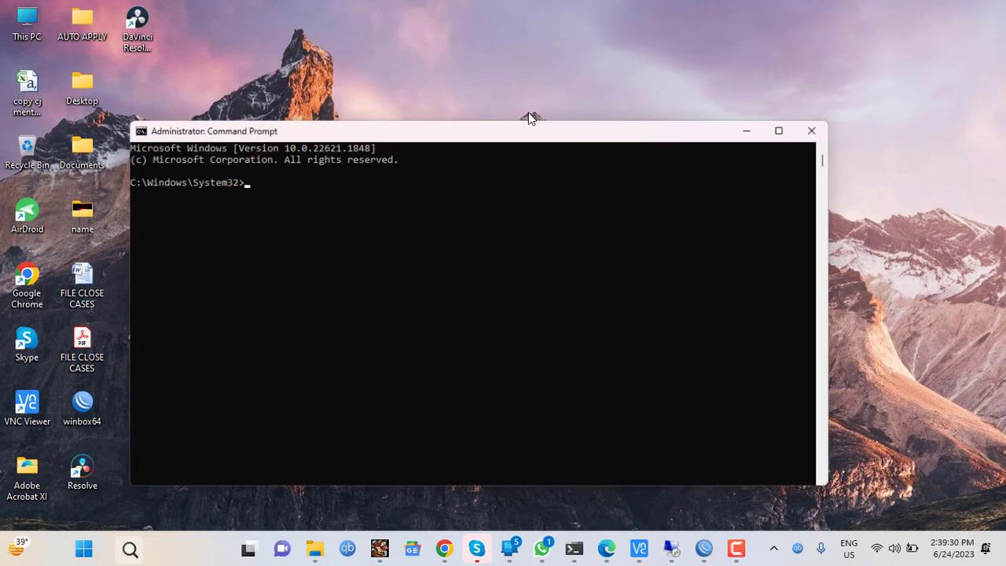
pyautogui.write('taskmgr')
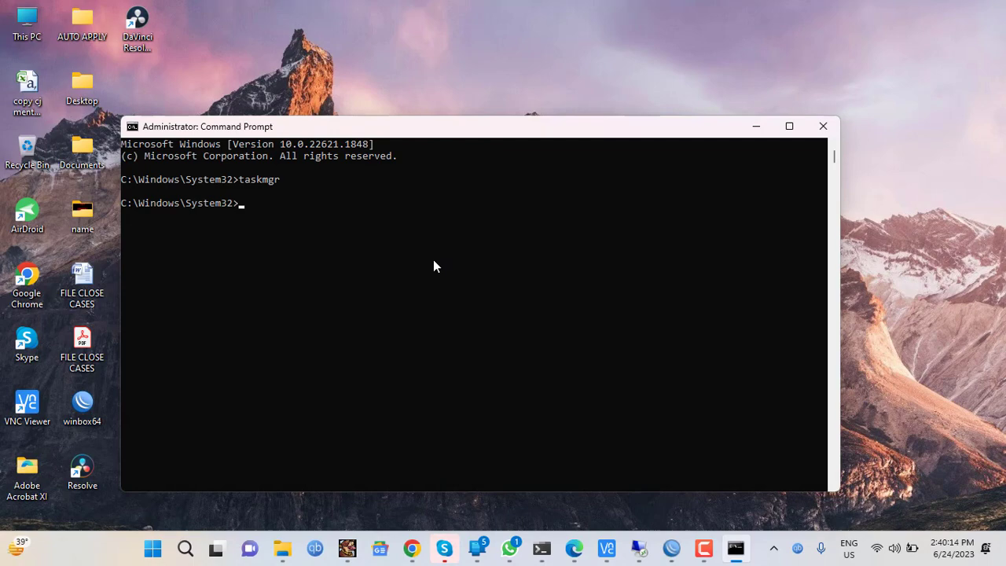
pyautogui.write('taskm')
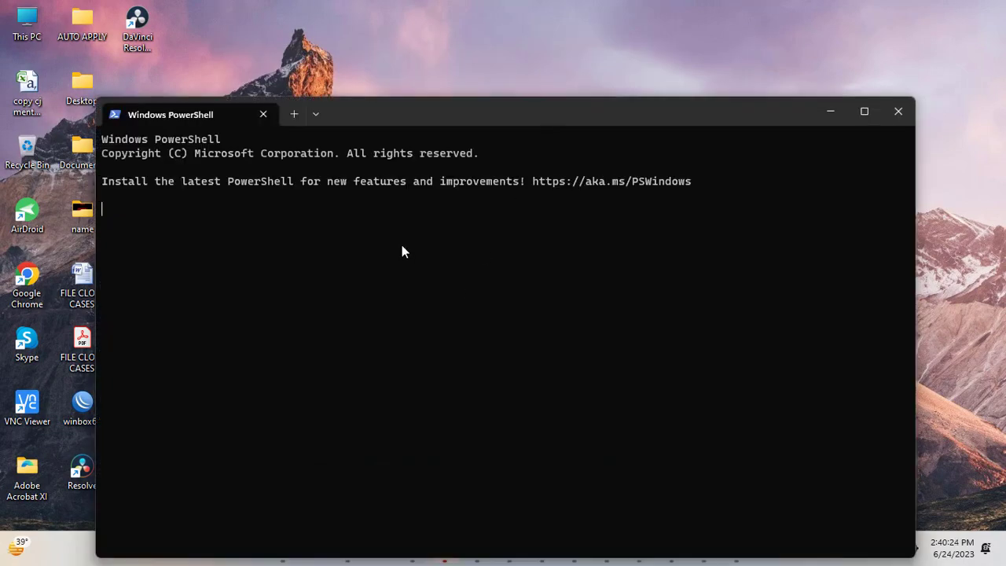
# Run taskmgr in PowerShell, then close Task Manager to return to the desktop.
pyautogui.write('t')
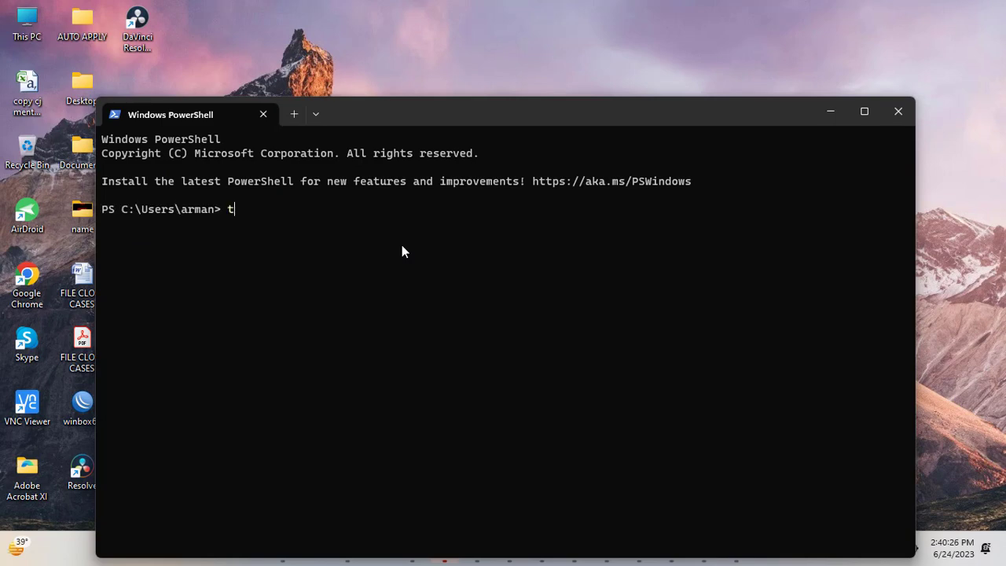
pyautogui.write('askmgr')
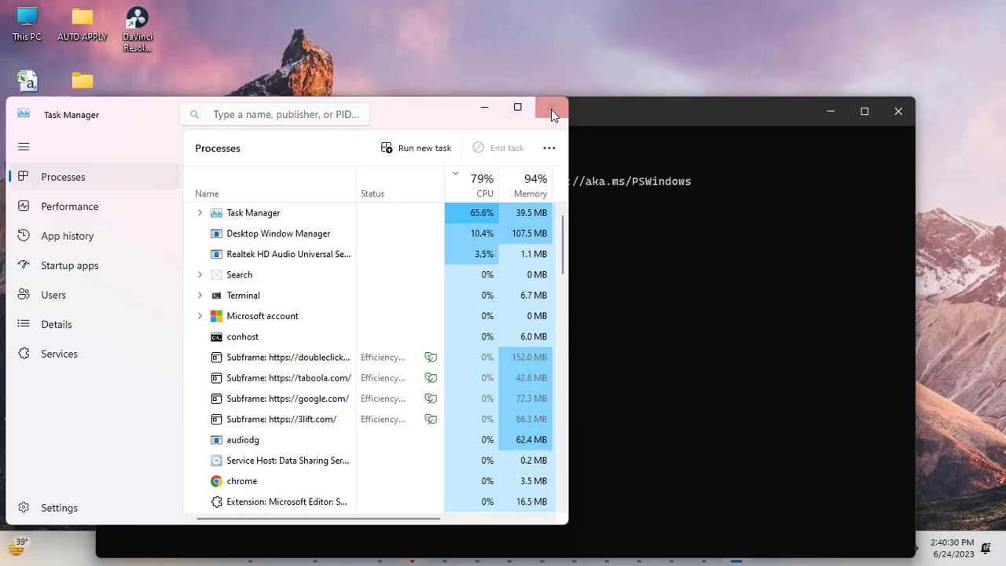
pyautogui.click(552, 110)
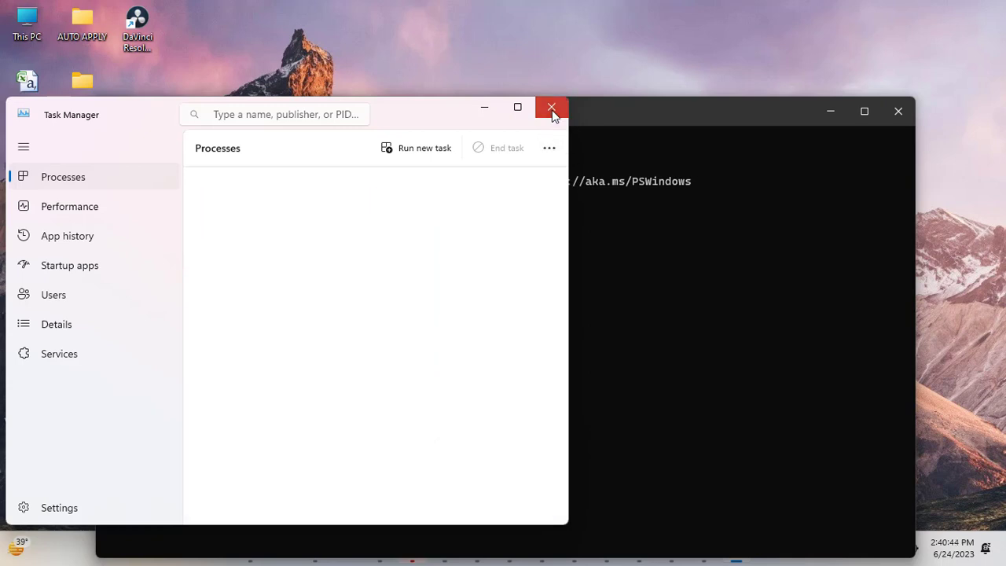
pyautogui.click(550, 107)
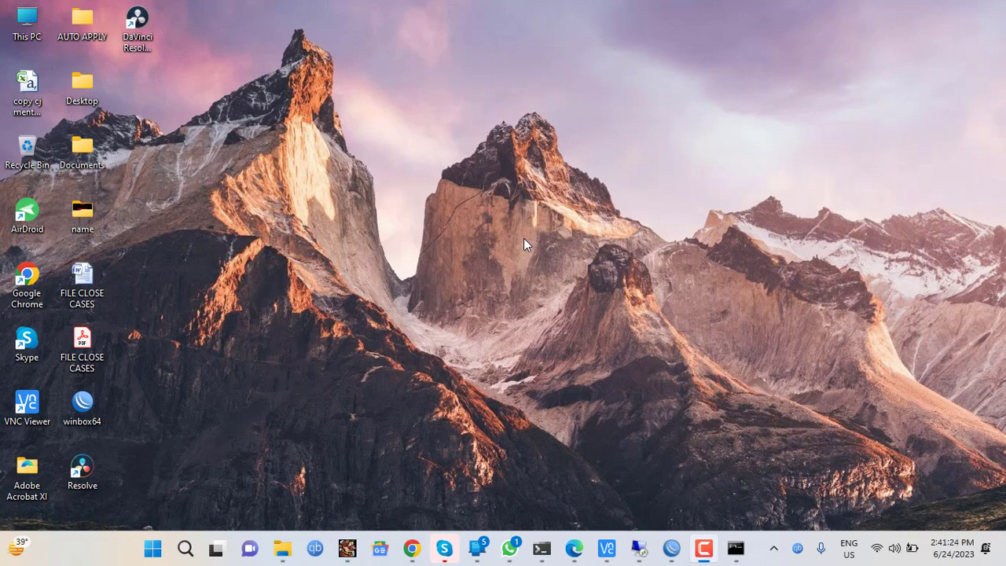
pyautogui.moveTo(638, 280)
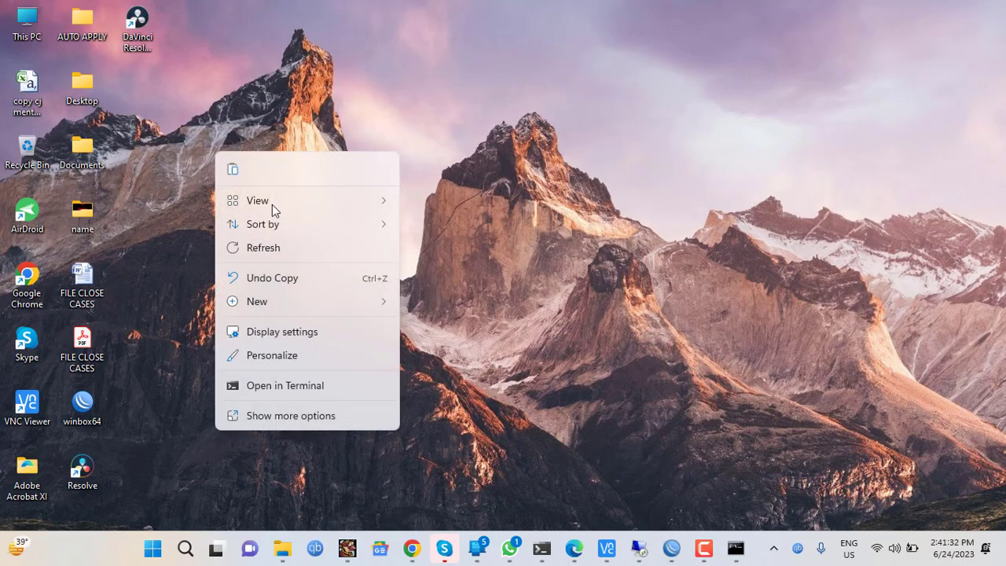
# Start a new desktop shortcut from the New menu and begin entering 'tas' as its location.
pyautogui.click(256, 302)
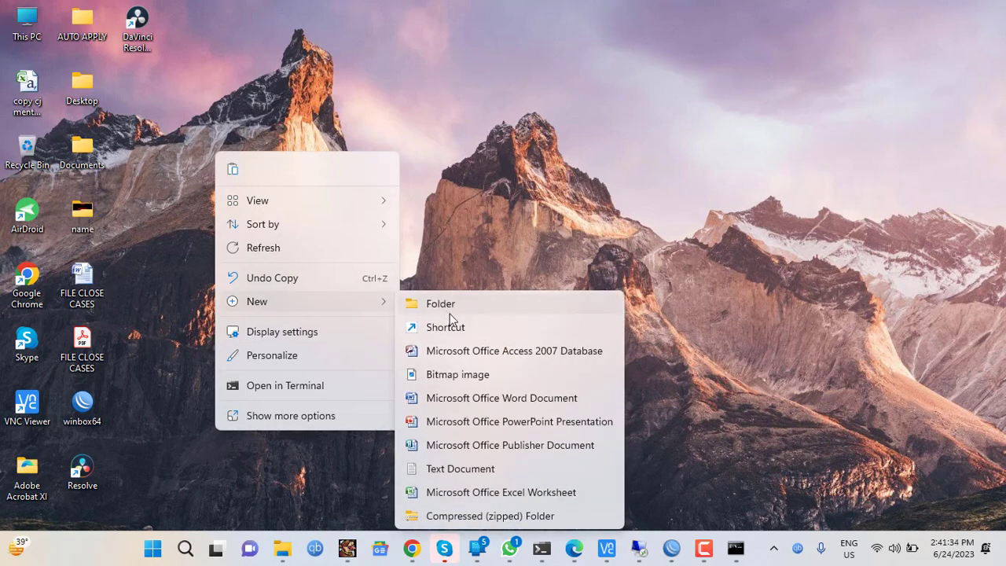
pyautogui.click(447, 327)
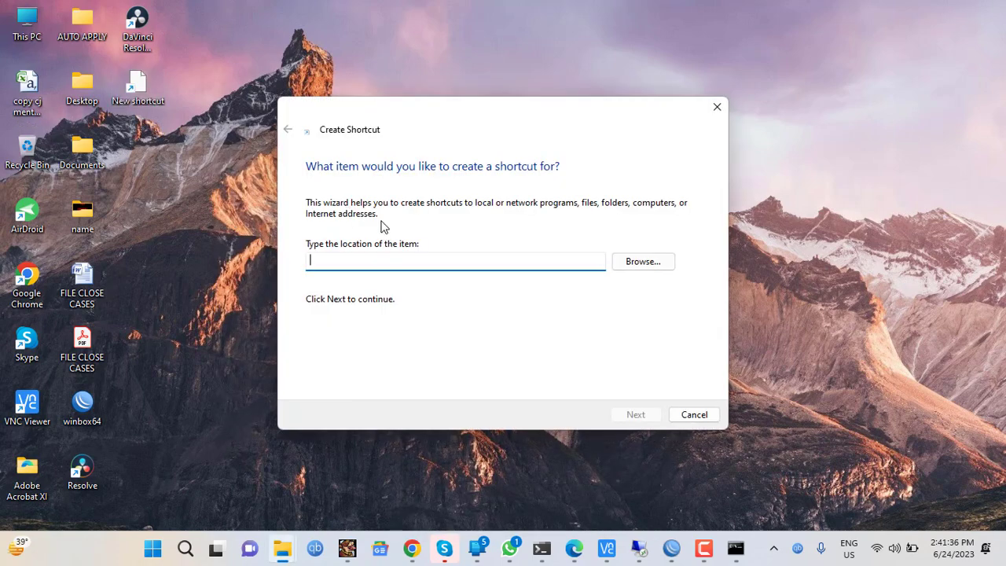
pyautogui.write('tas')
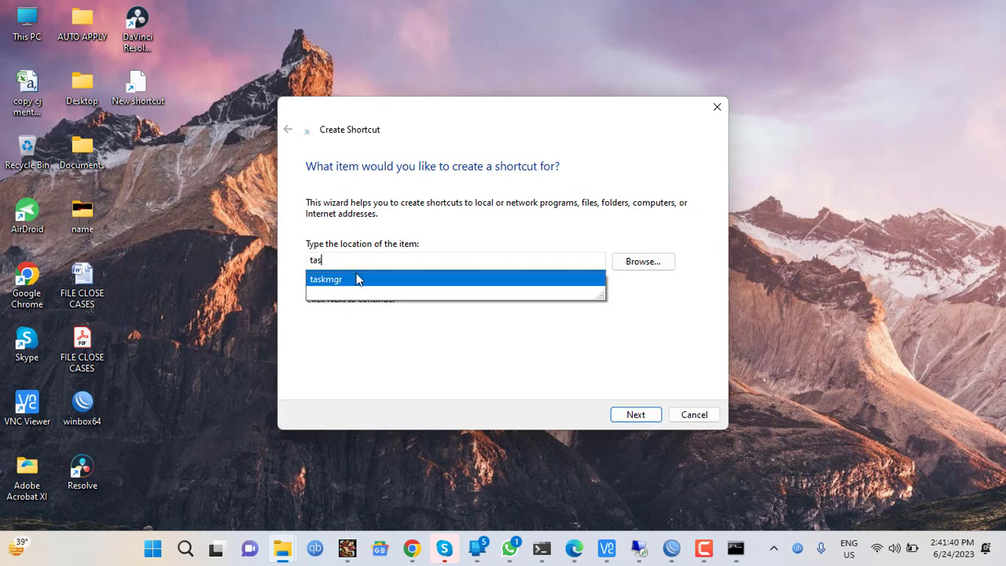
pyautogui.moveTo(361, 283)
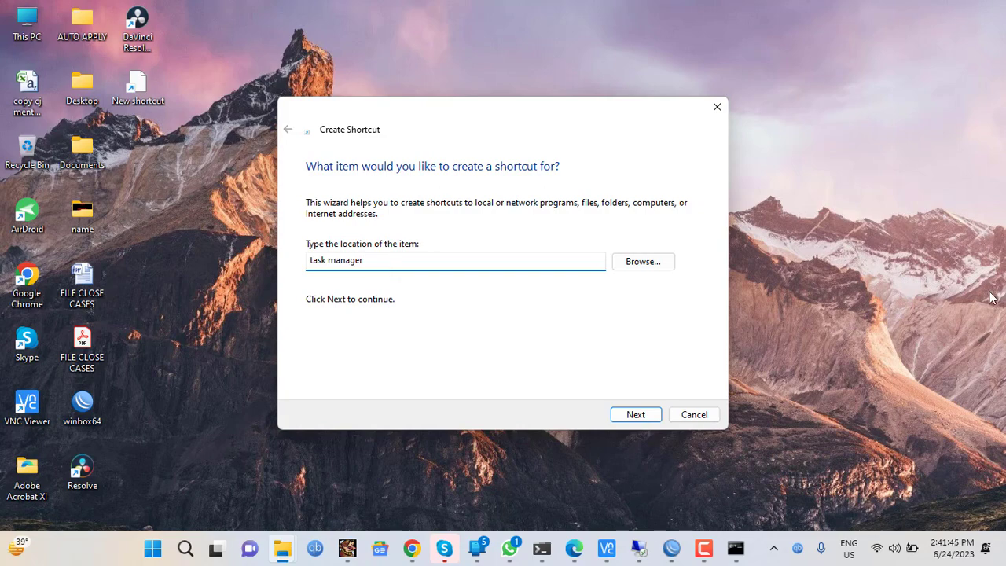
# Browse to Desktop as the target, name the shortcut taskmgr, and finish the wizard.
pyautogui.click(641, 261)
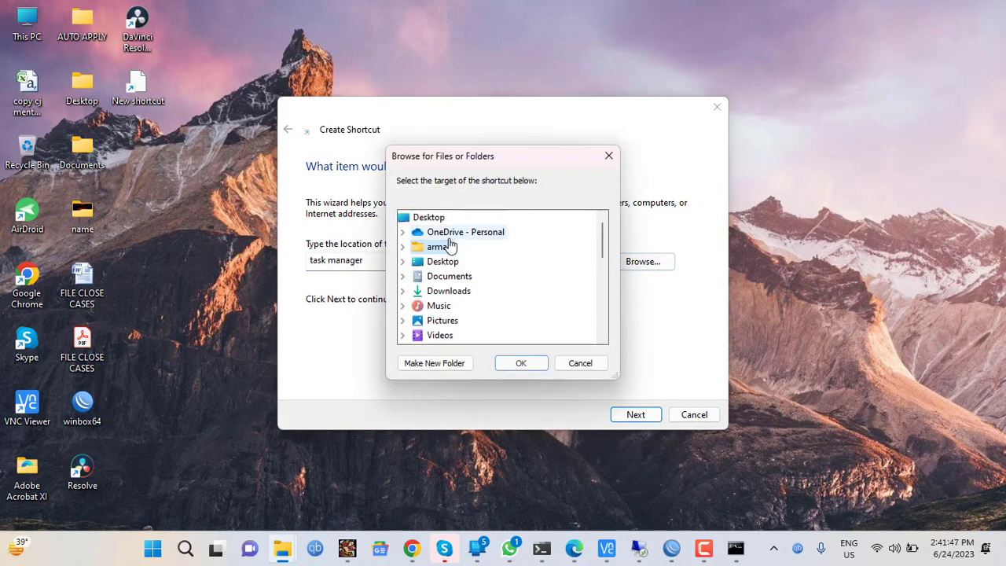
pyautogui.click(402, 217)
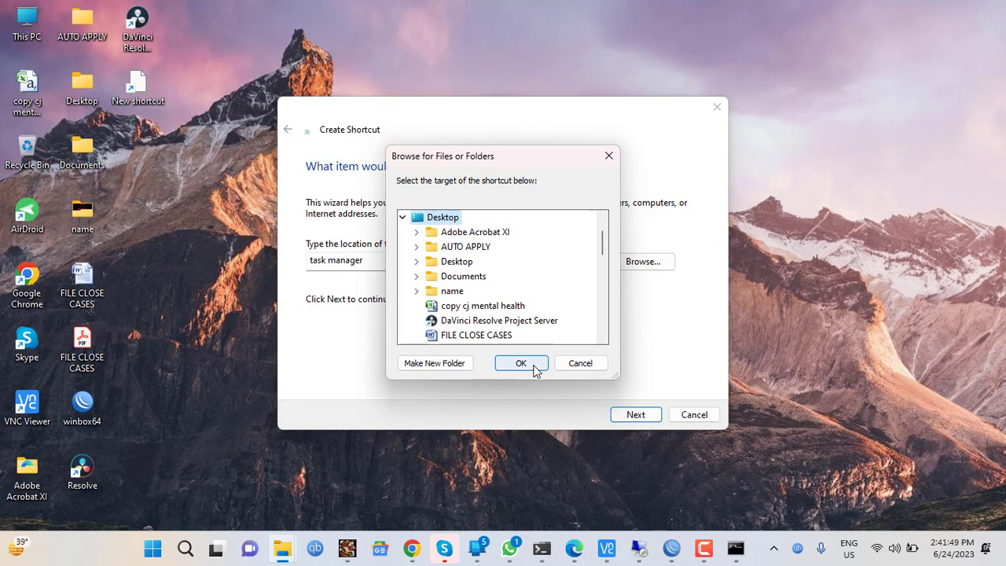
pyautogui.click(520, 361)
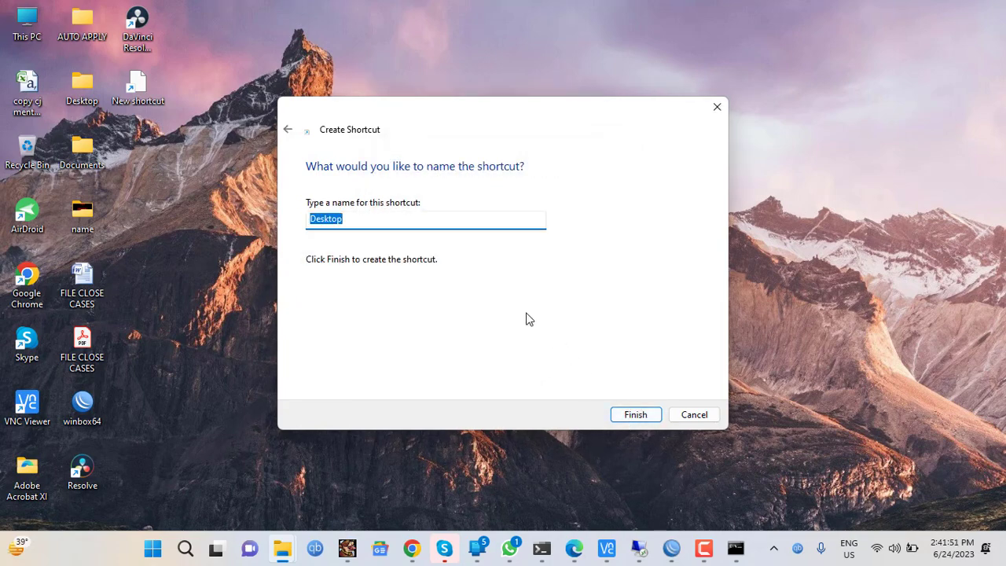
pyautogui.write('tas')
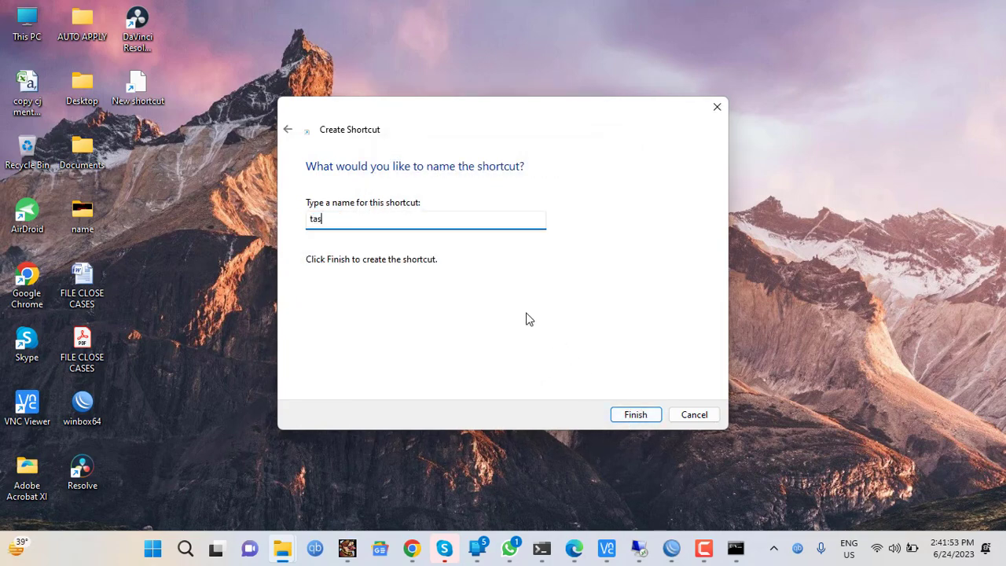
pyautogui.write('kmgr')
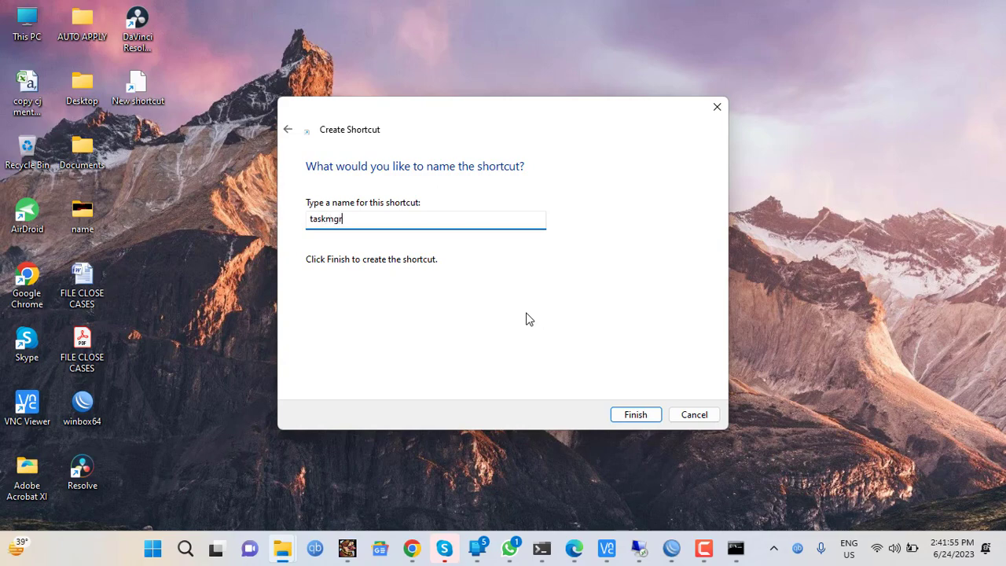
pyautogui.click(635, 415)
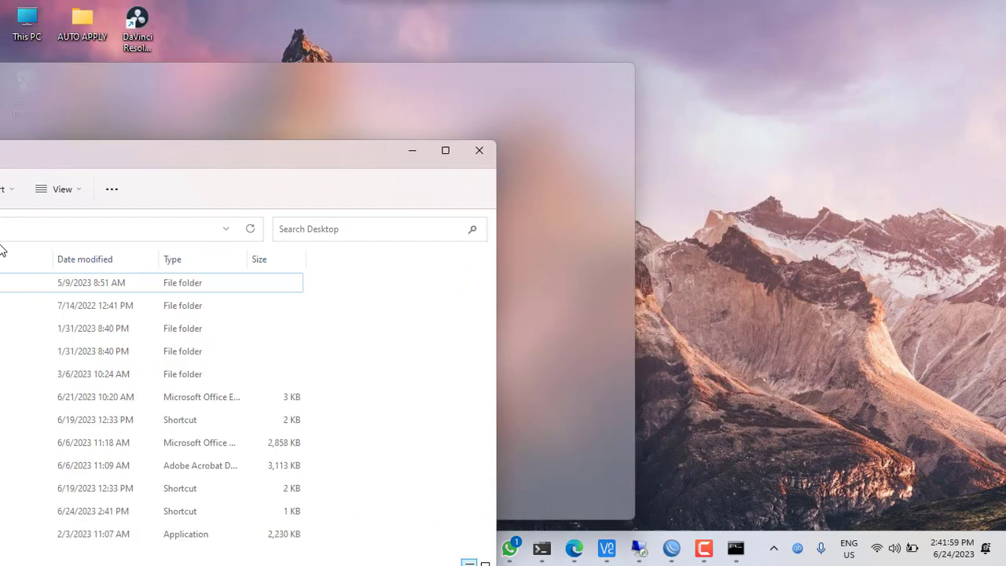
# Launch Task Manager from the new desktop shortcut, then close it.
pyautogui.click(478, 151)
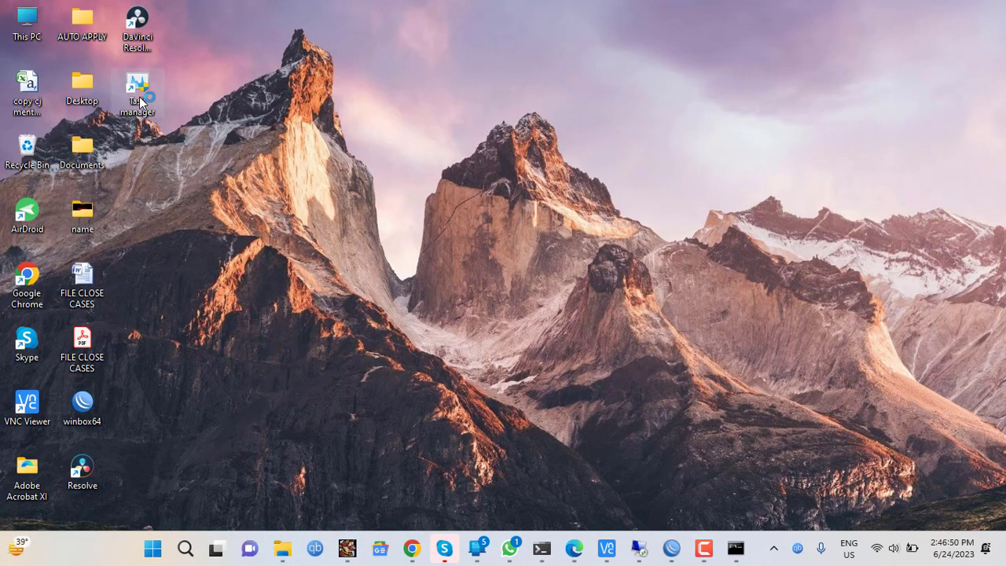
pyautogui.doubleClick(137, 88)
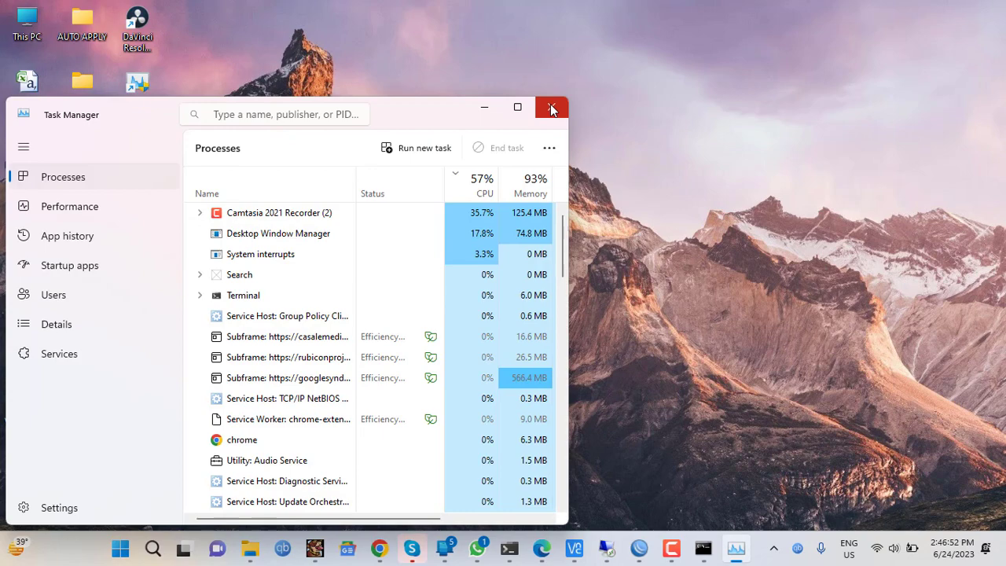
pyautogui.click(550, 107)
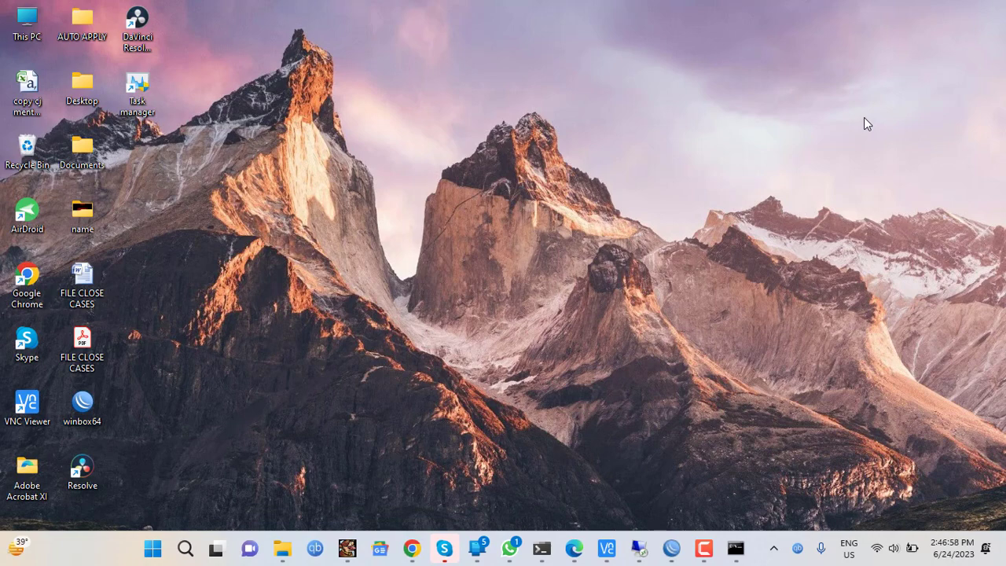
pyautogui.moveTo(950, 82)
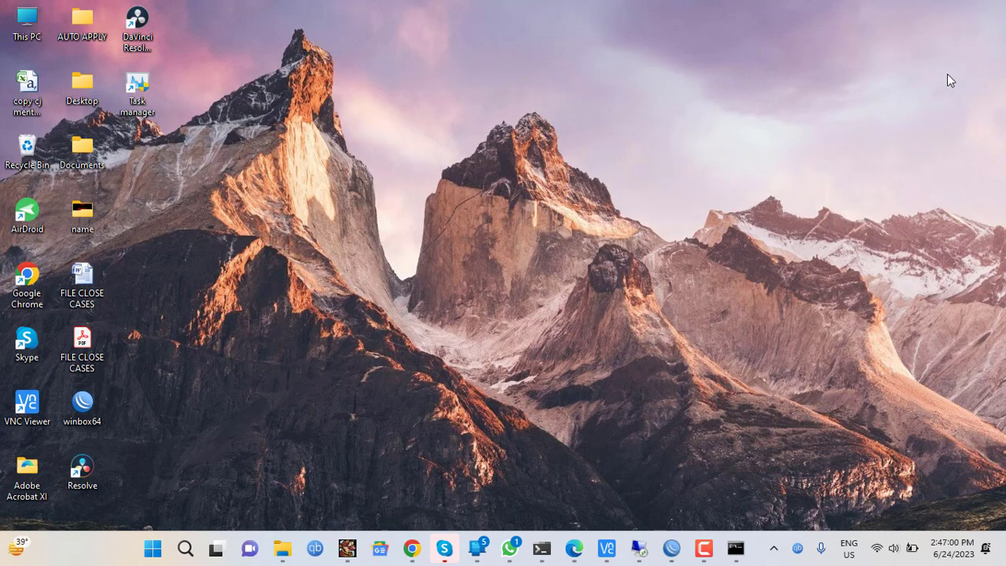